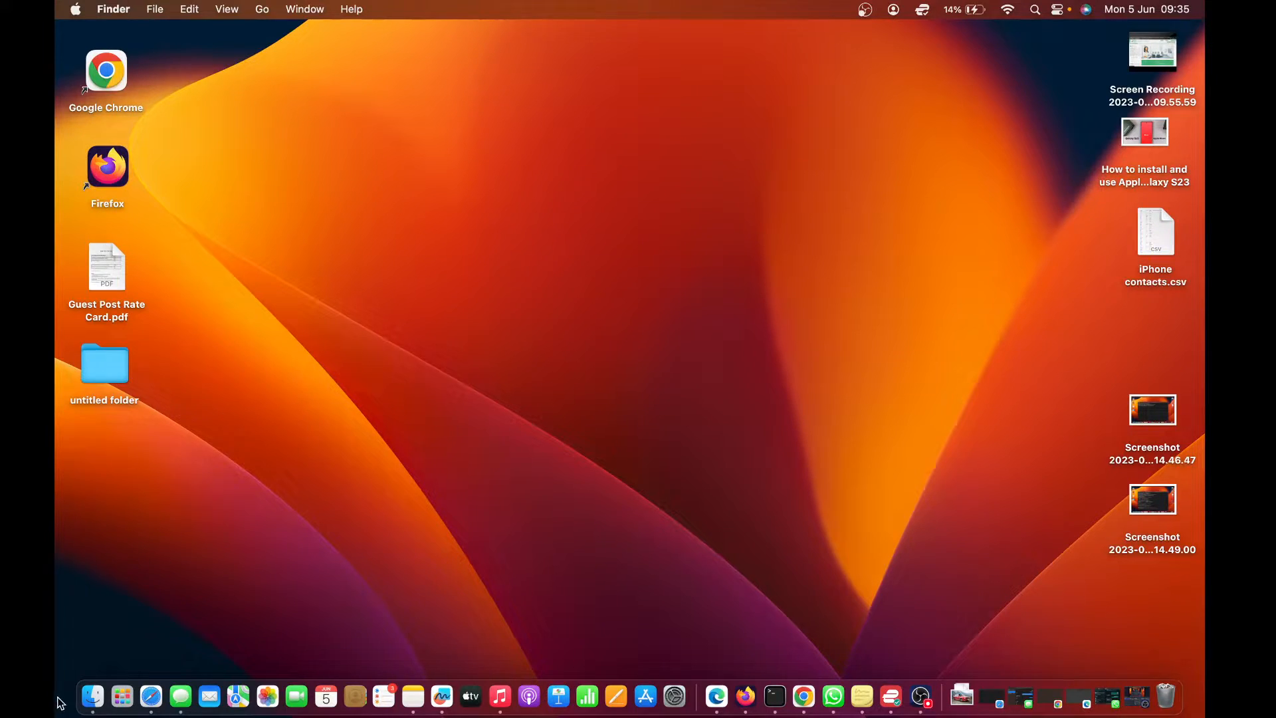
# Bring up a new Finder window from the Dock, listing Recents.
pyautogui.click(91, 696)
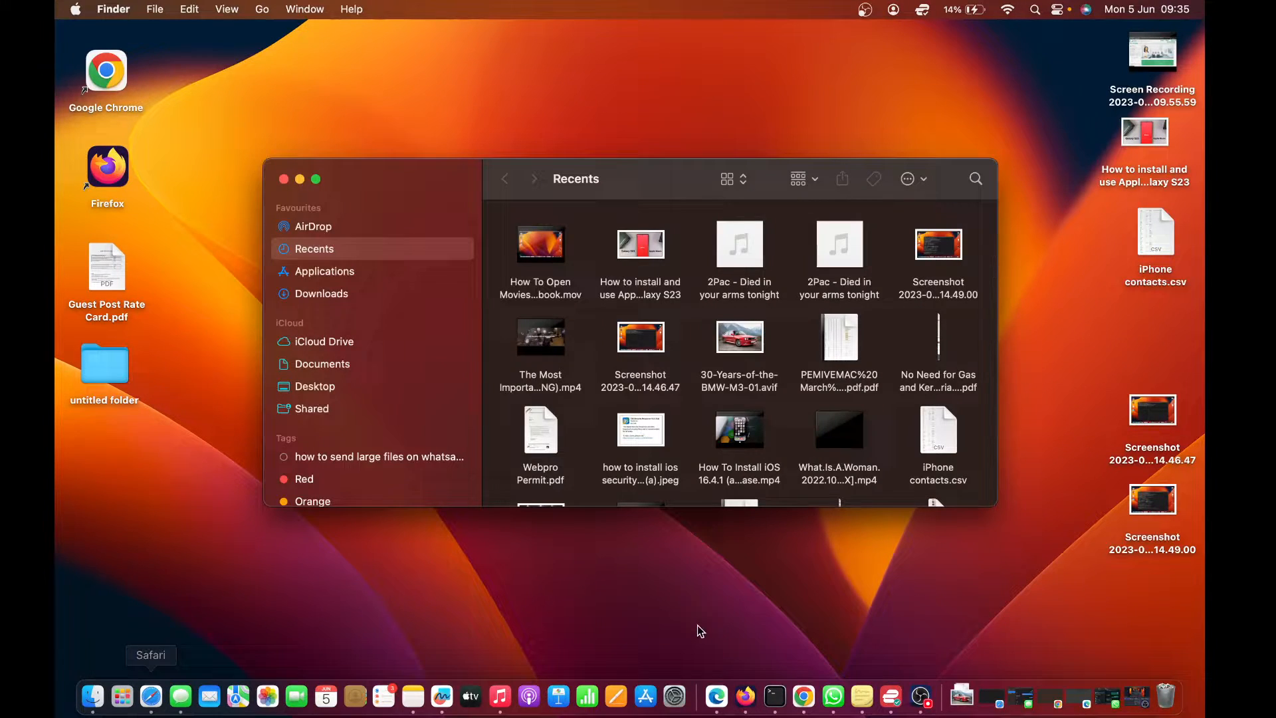
pyautogui.moveTo(263, 368)
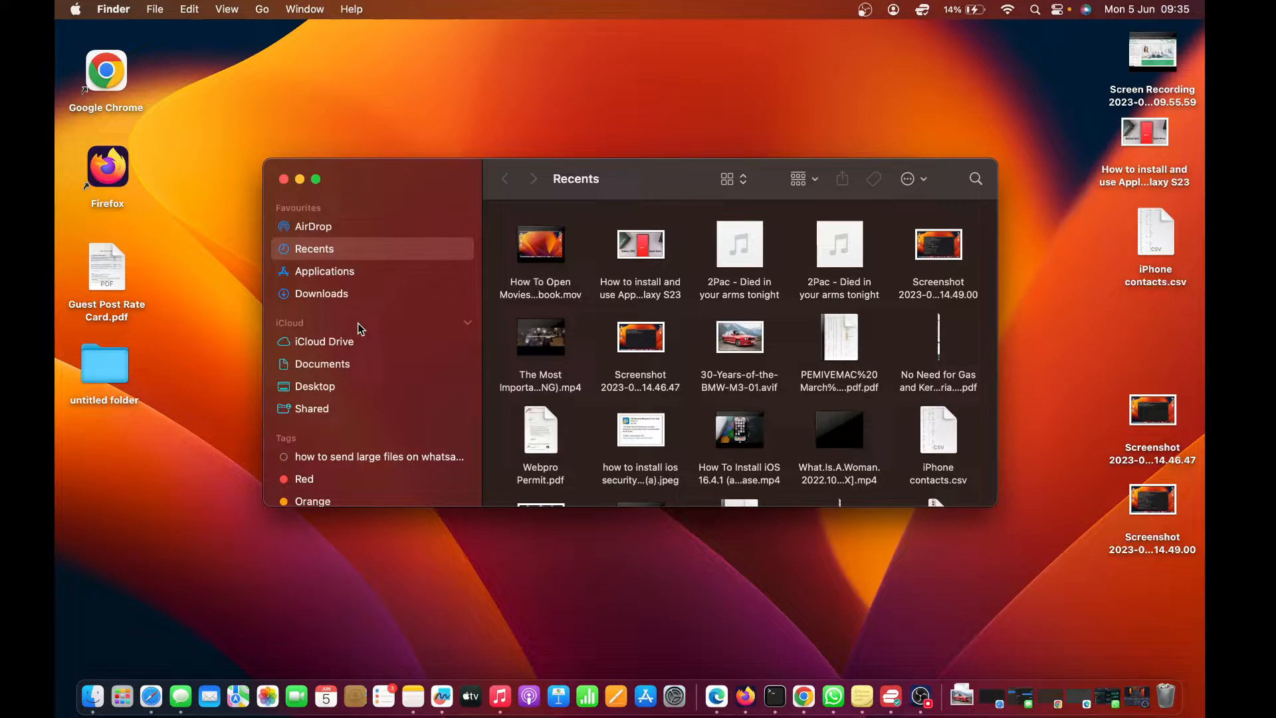
pyautogui.moveTo(661, 178)
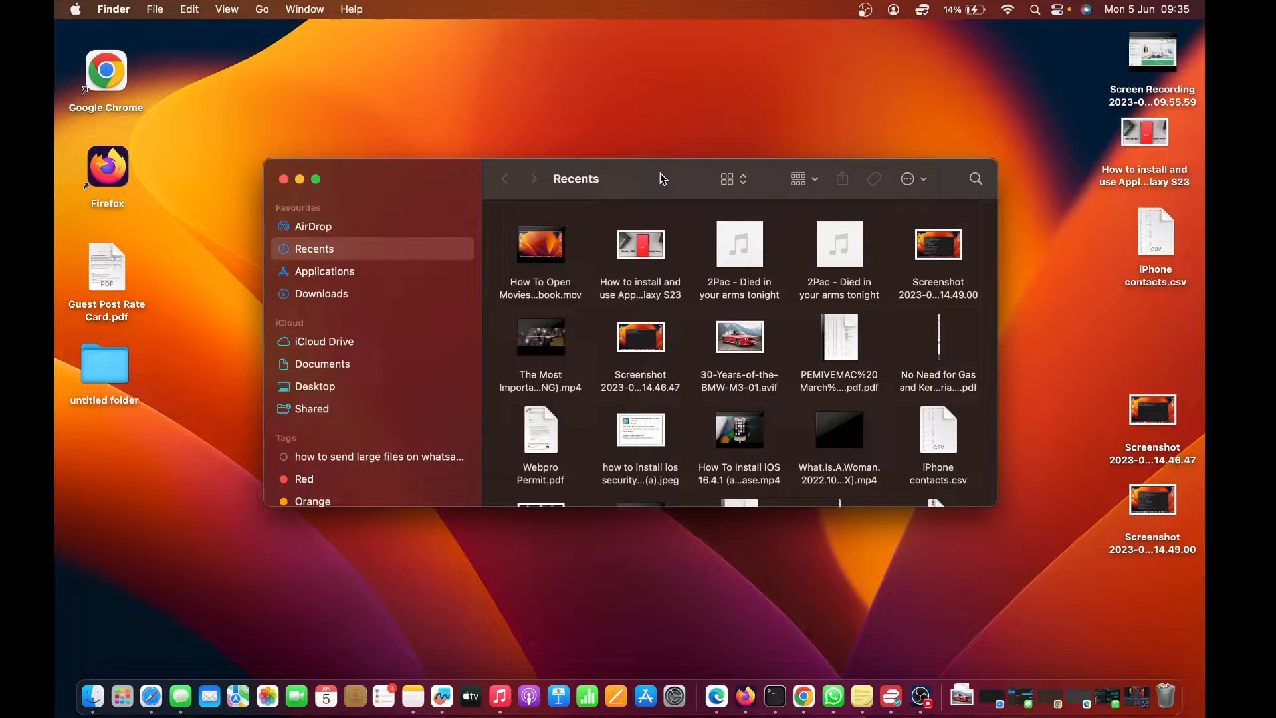
pyautogui.moveTo(253, 9)
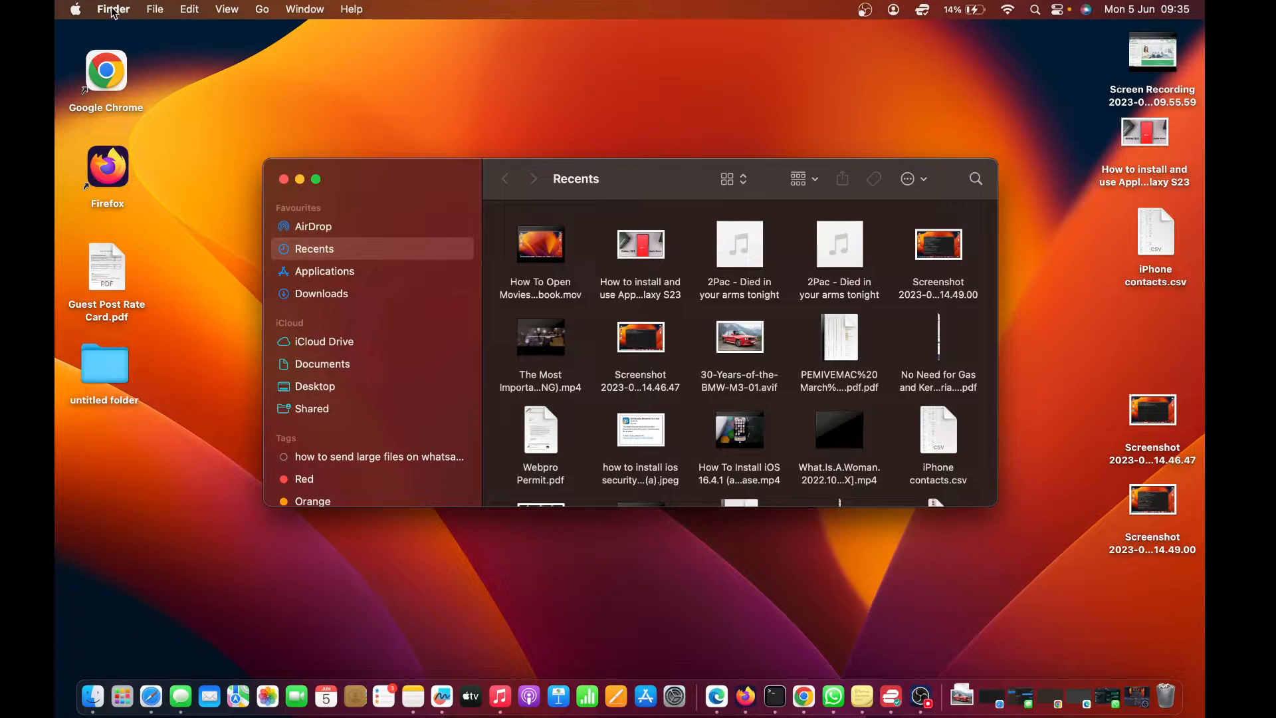
# Bring up Finder Settings from the Finder menu and position the window.
pyautogui.click(113, 9)
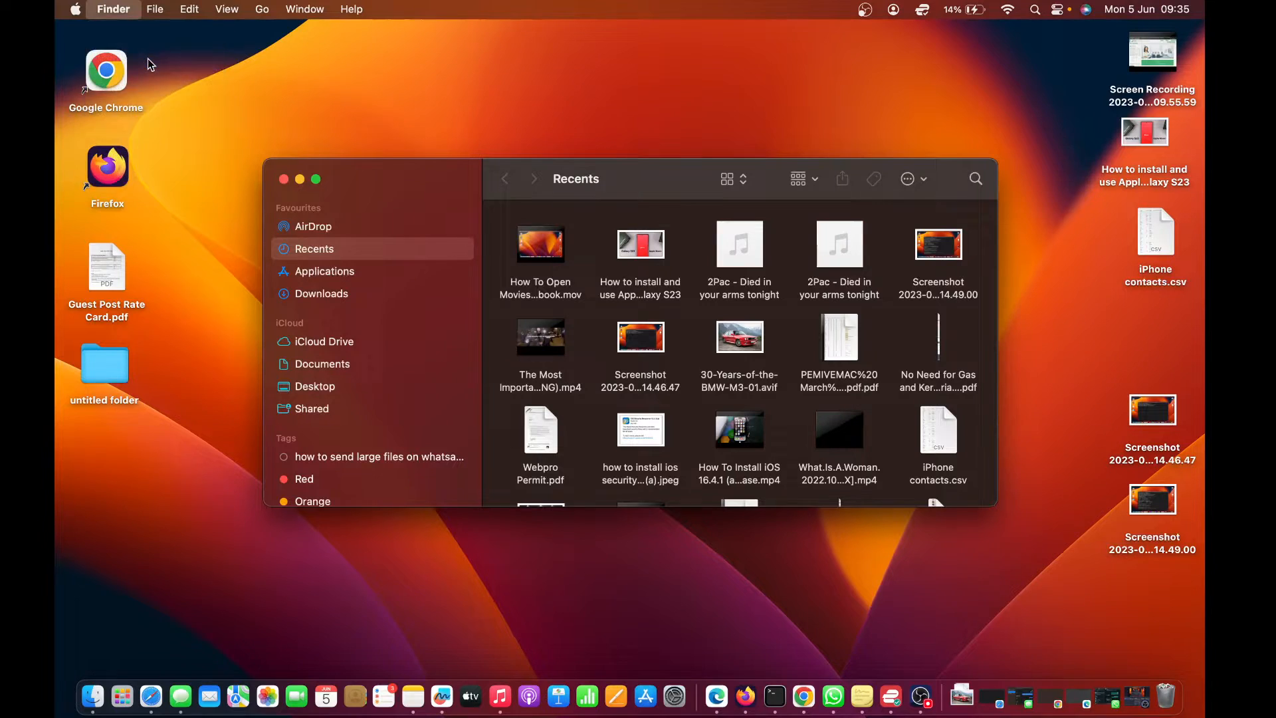
pyautogui.click(113, 9)
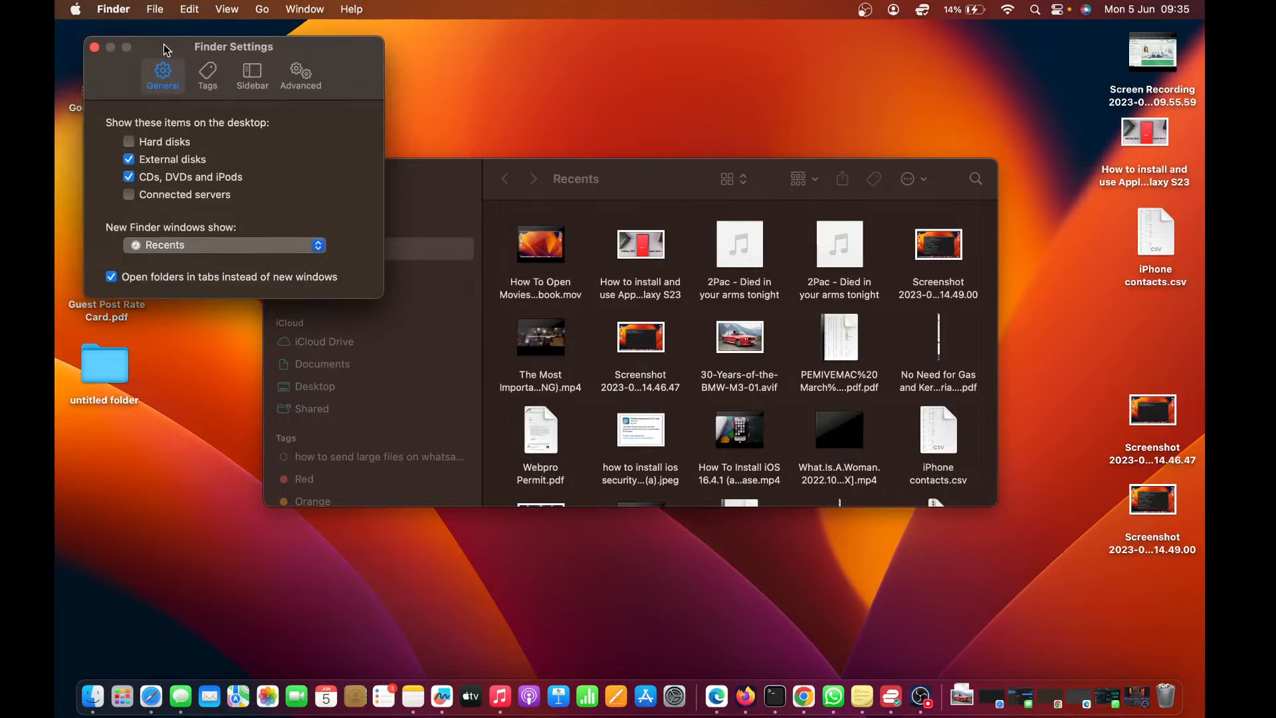
pyautogui.moveTo(233, 47); pyautogui.dragTo(337, 106)
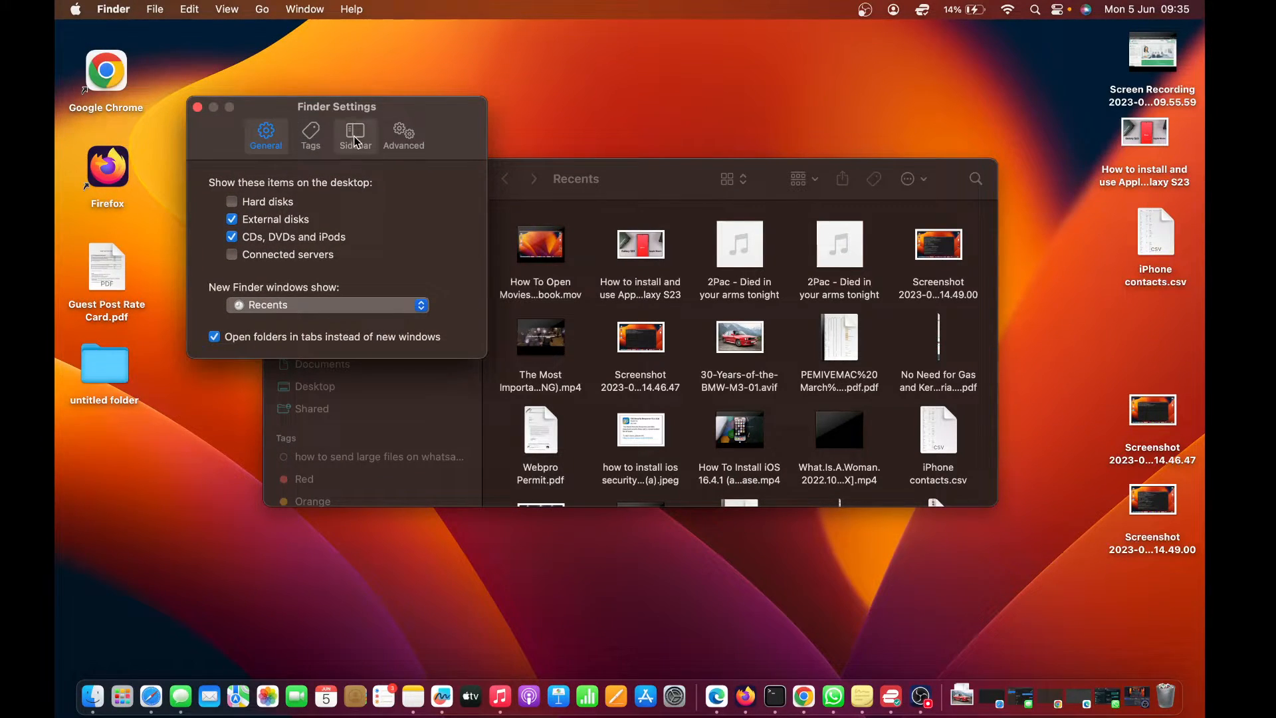
# In the Sidebar settings, tick Movies under Favourites.
pyautogui.click(355, 134)
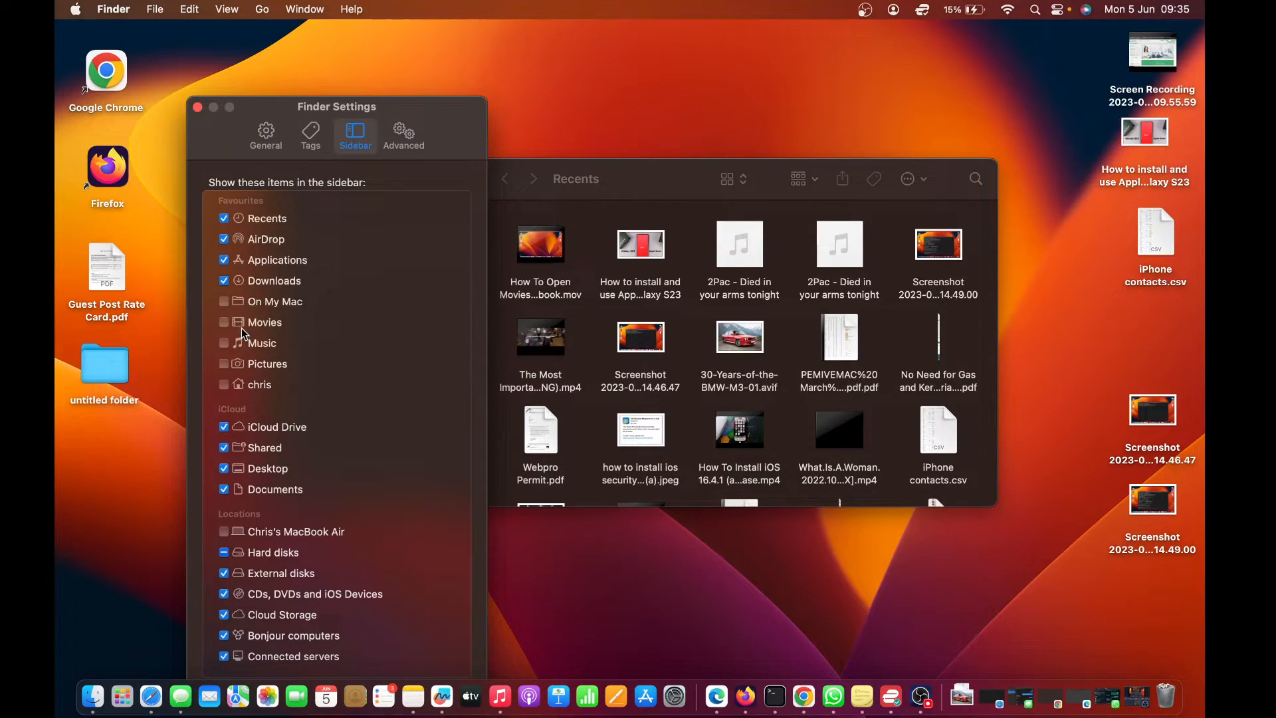
pyautogui.click(224, 323)
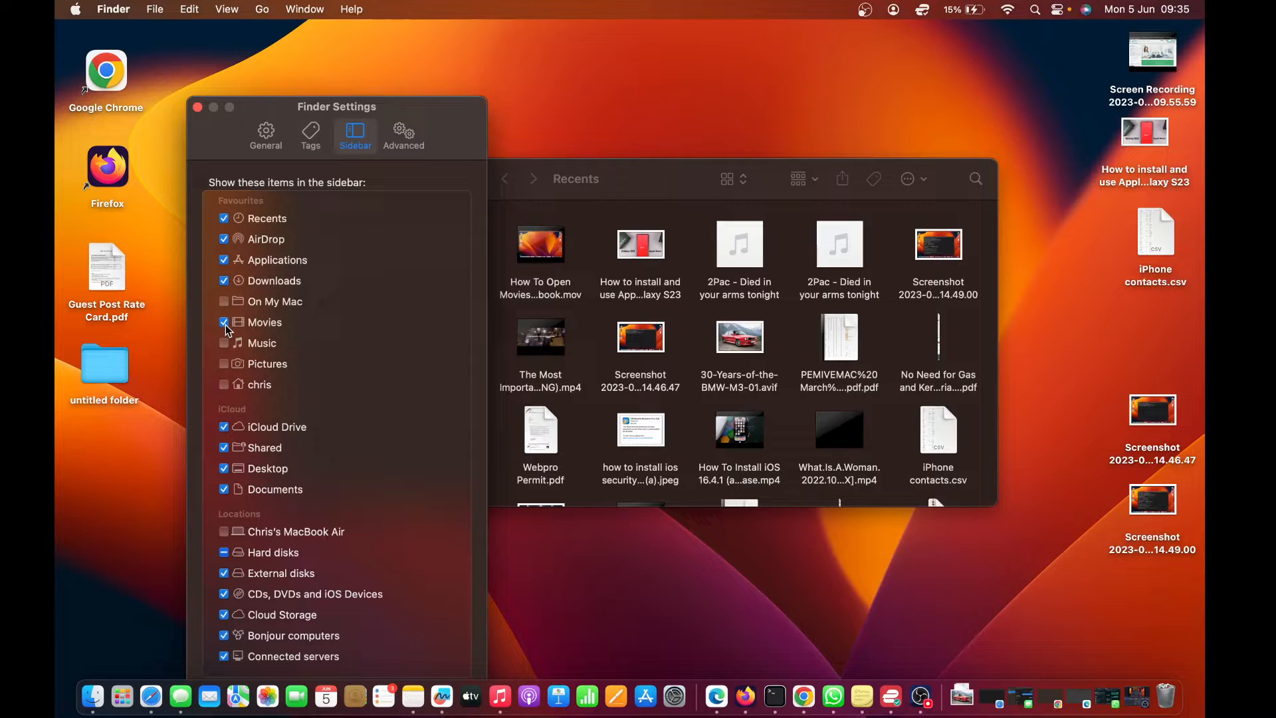
pyautogui.moveTo(228, 330)
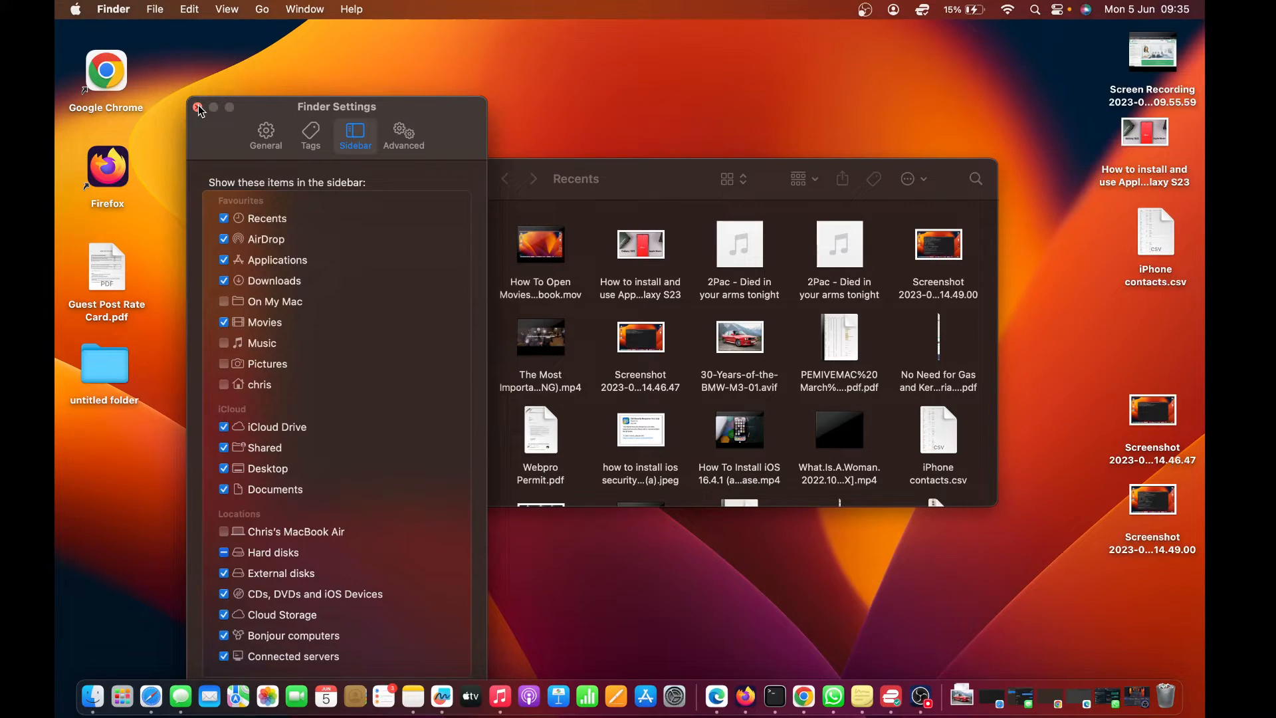
# Close Settings, open Movies from the sidebar to confirm it lists TV and movie files, then close the window.
pyautogui.click(196, 106)
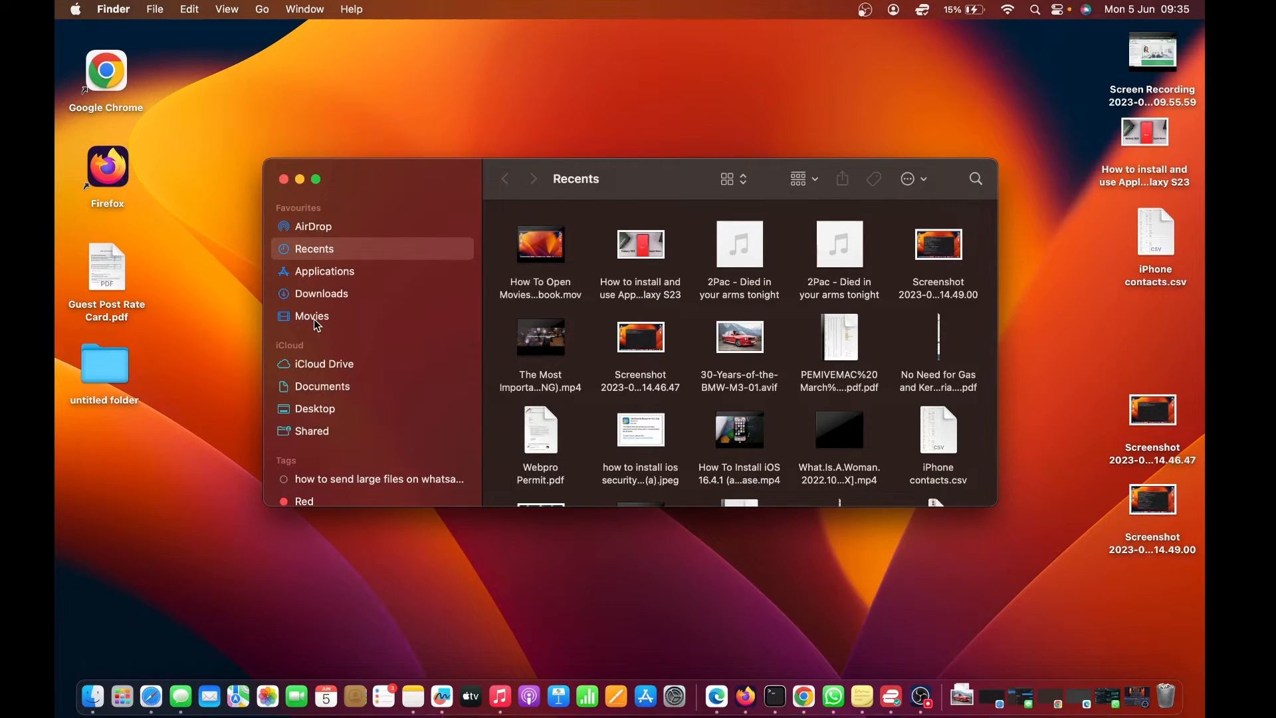
pyautogui.click(311, 316)
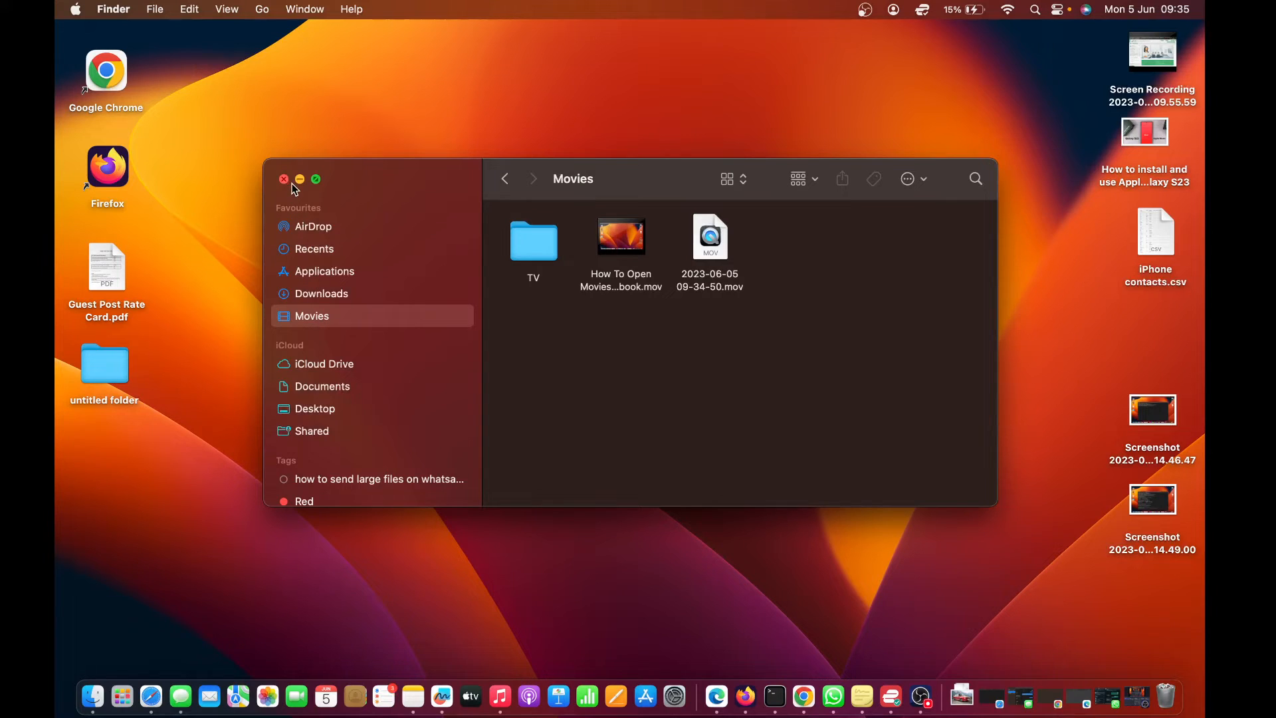
pyautogui.click(283, 179)
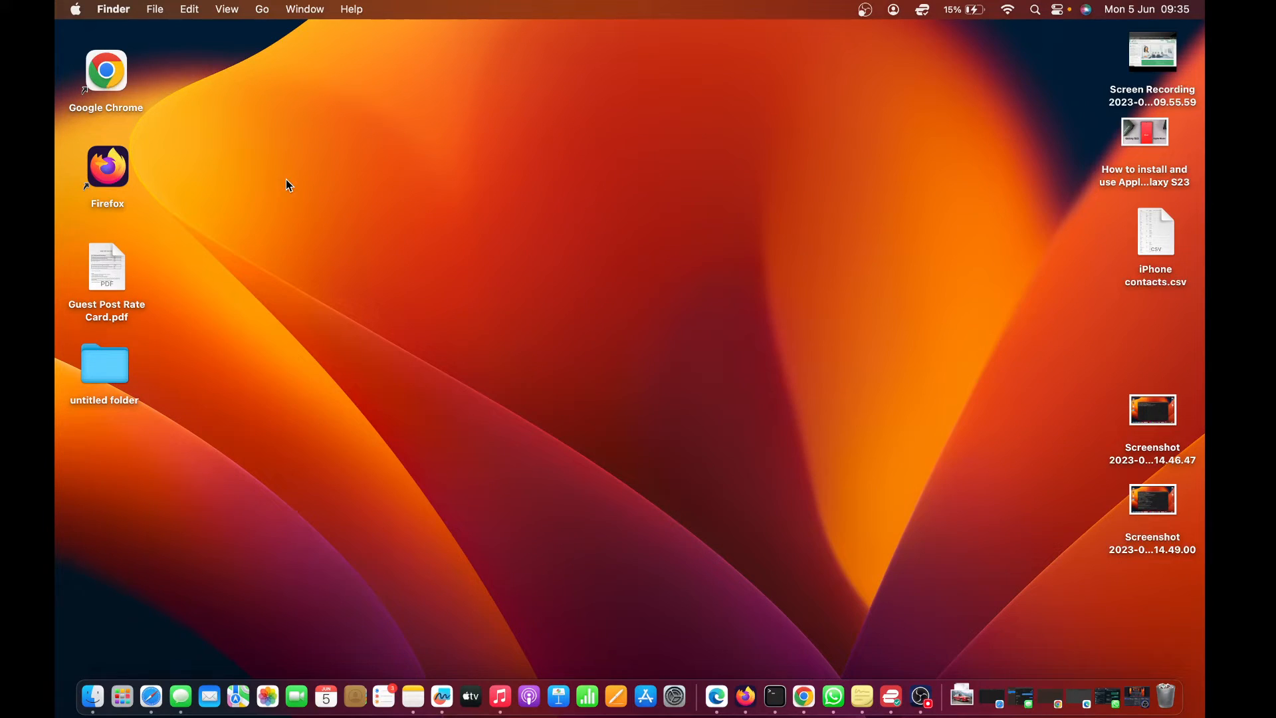
pyautogui.moveTo(91, 697)
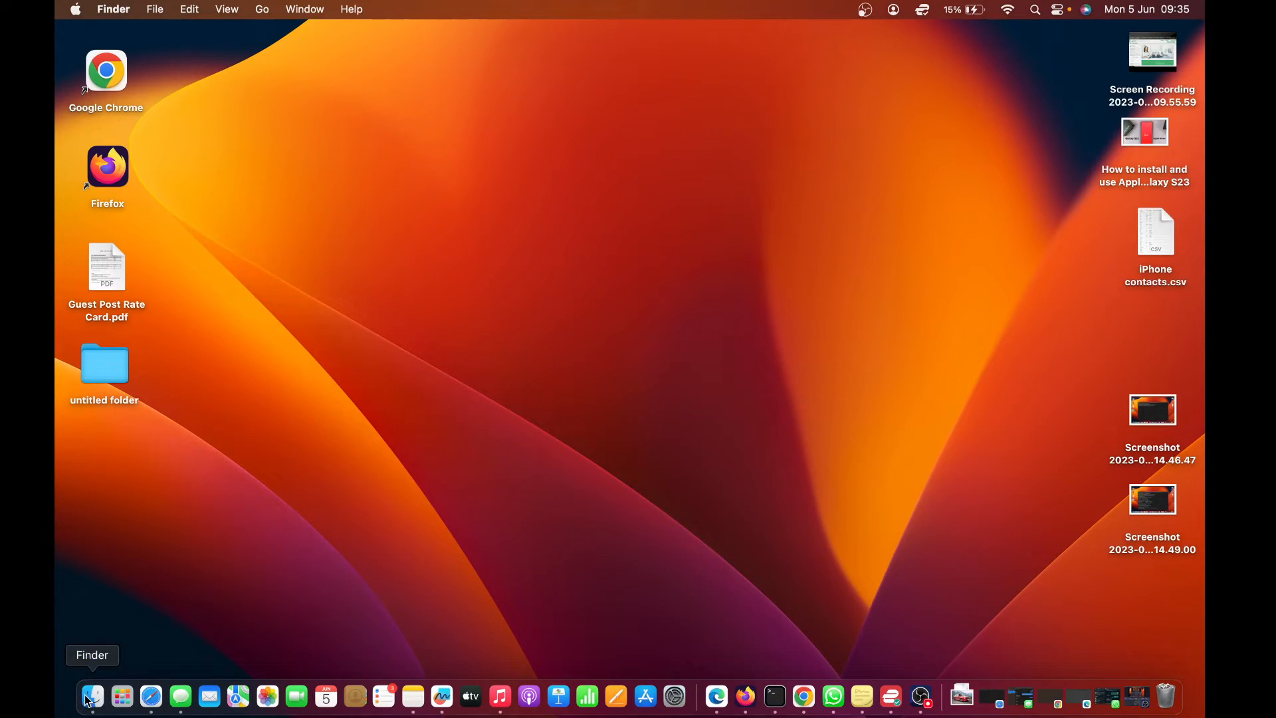
# Reopen Finder from the Dock to verify Movies persists in the sidebar, then close it.
pyautogui.click(92, 697)
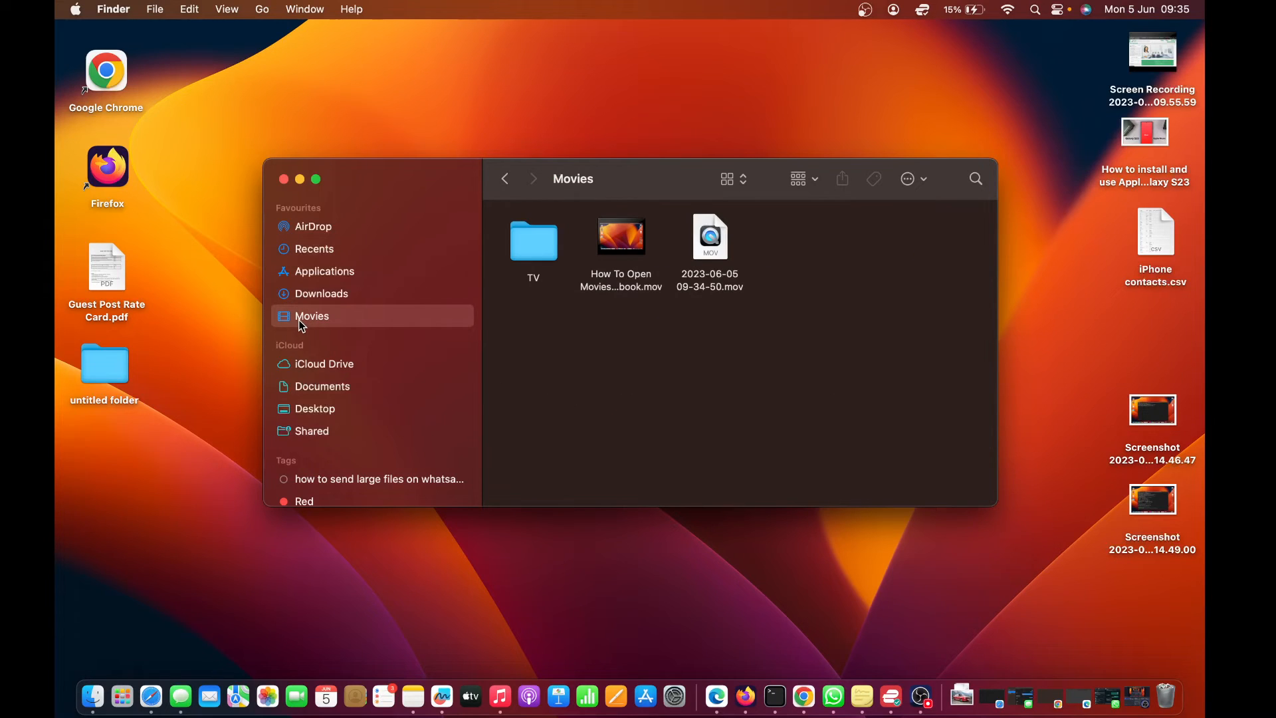
pyautogui.moveTo(739, 396)
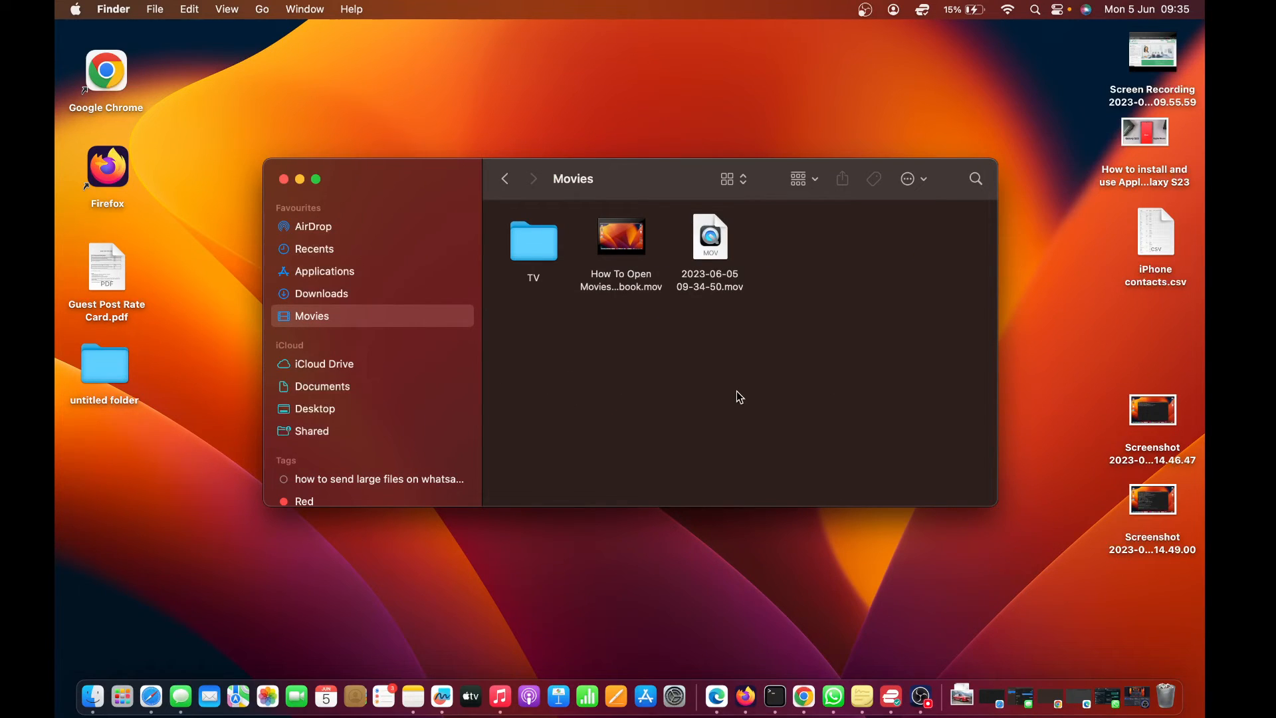
pyautogui.moveTo(753, 413)
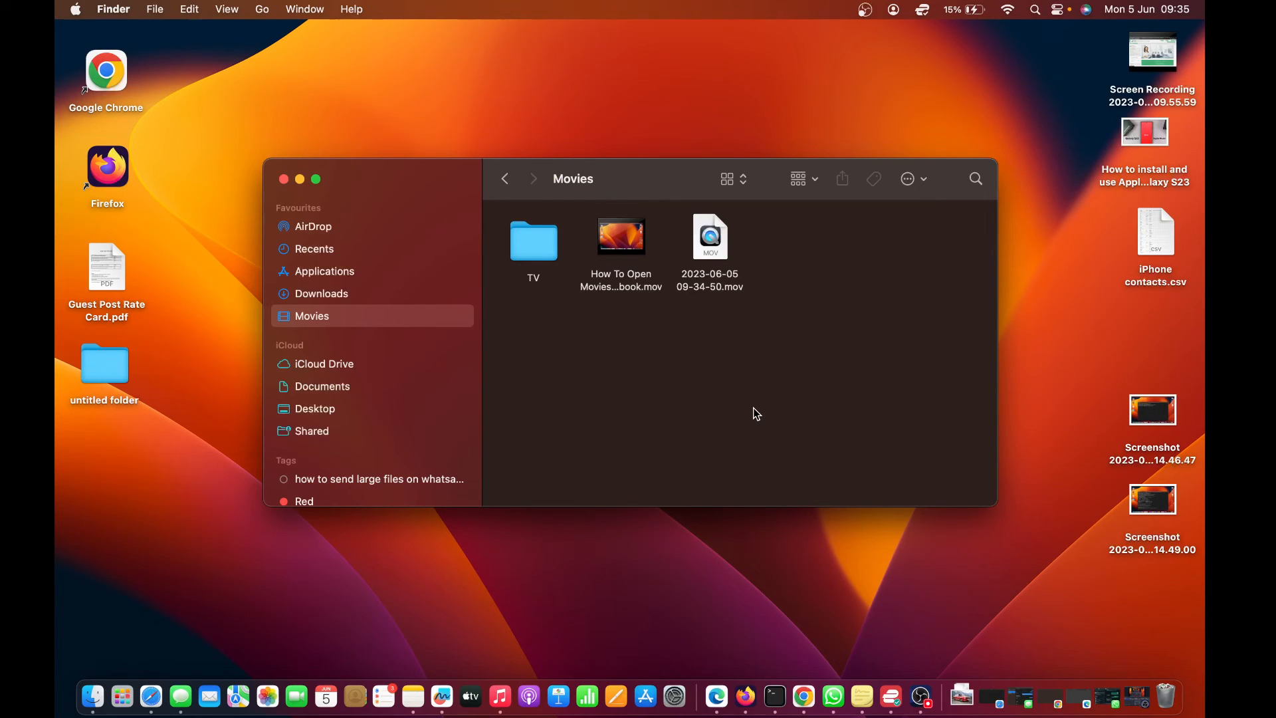
pyautogui.click(284, 178)
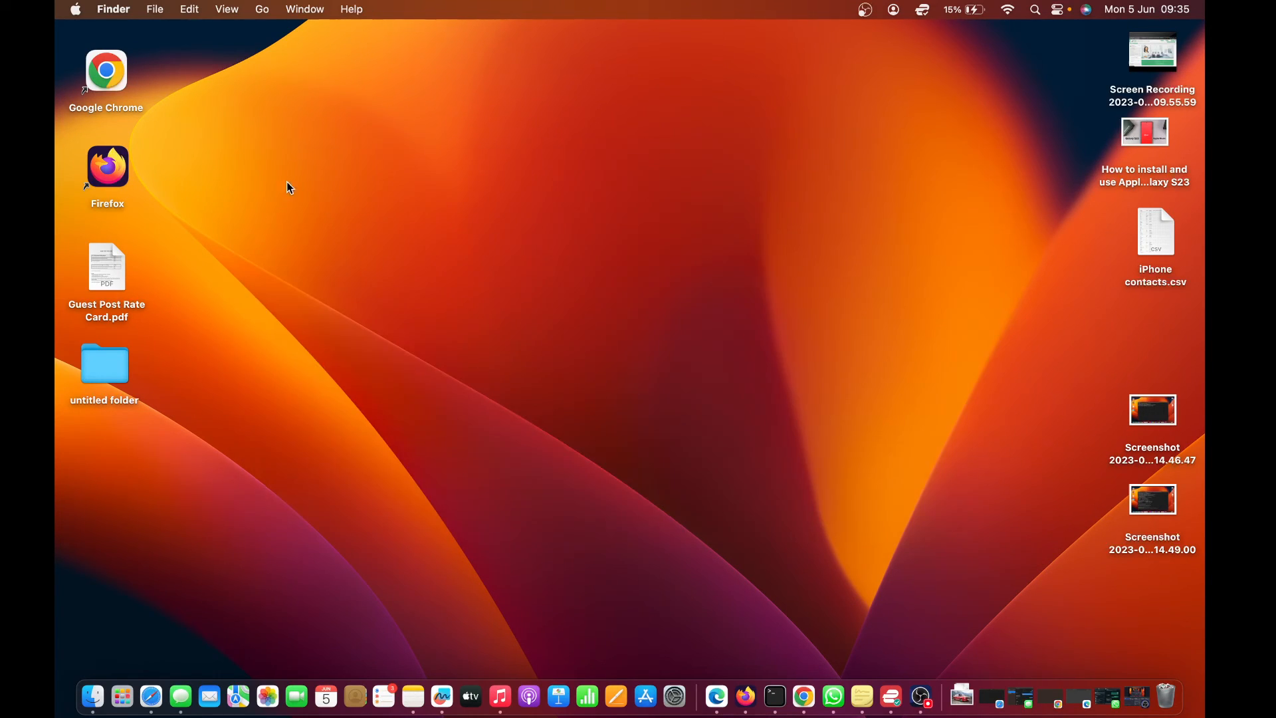